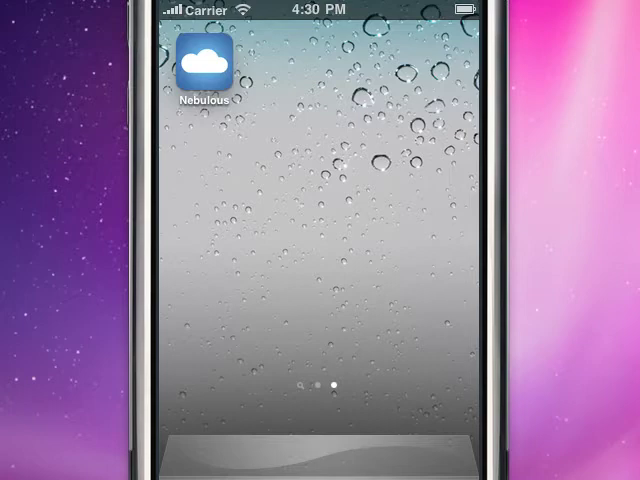
Launch Nebulous Notes from the iPhone home screen into its Home file list.
left_click(204, 64)
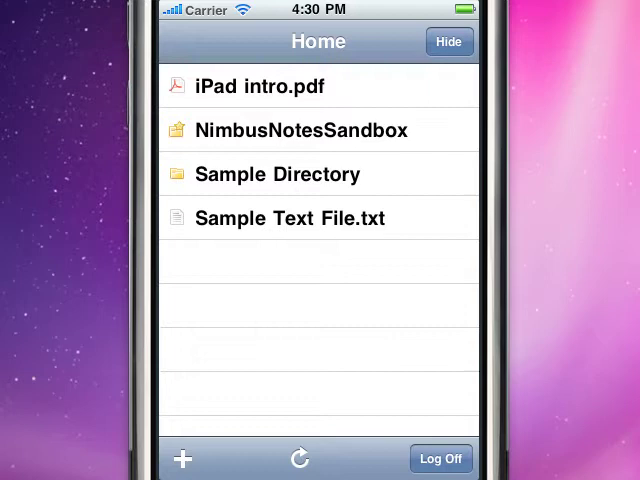
Create a new note named INTL in Home, write はひな in it, and save it.
left_click(182, 460)
type("INTL")
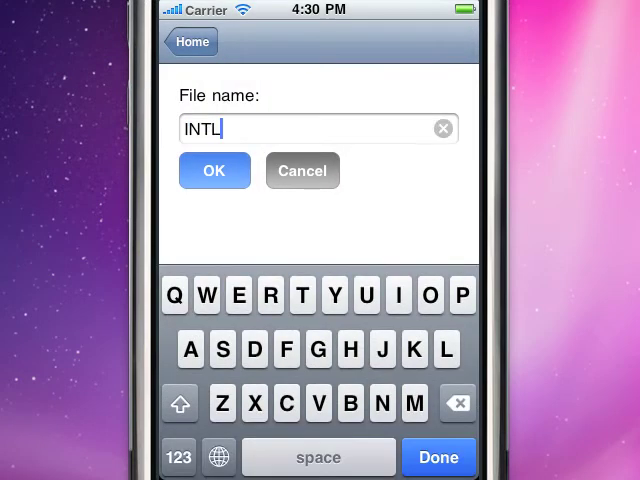
left_click(214, 170)
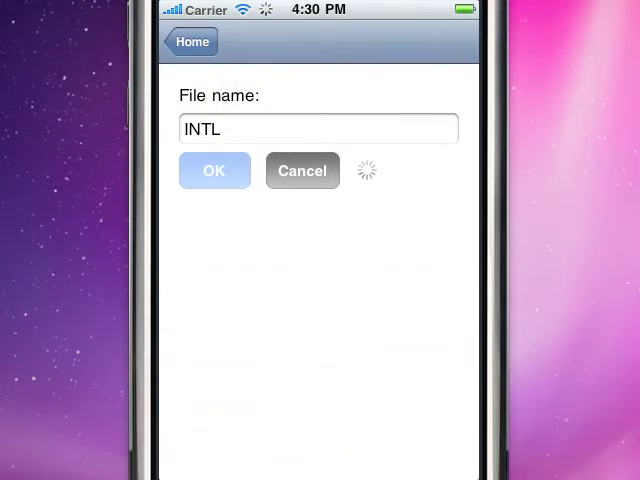
left_click(214, 170)
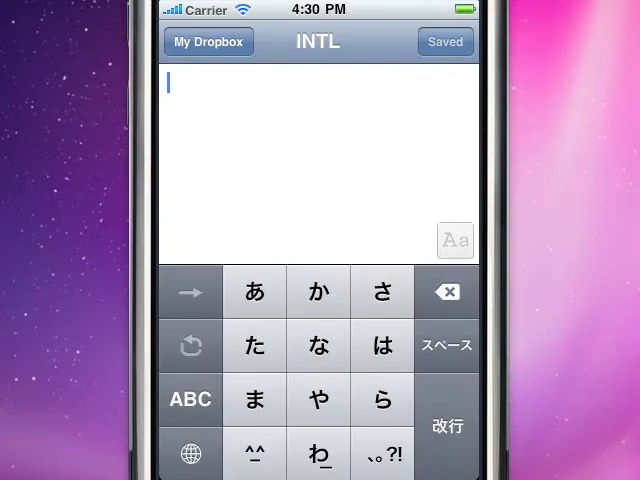
type("はひな")
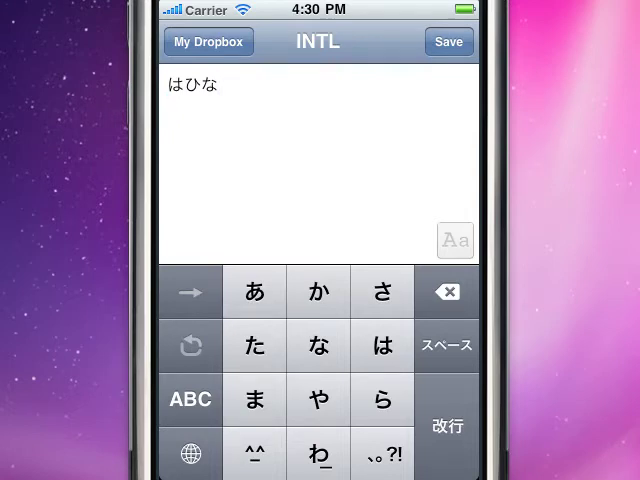
left_click(448, 40)
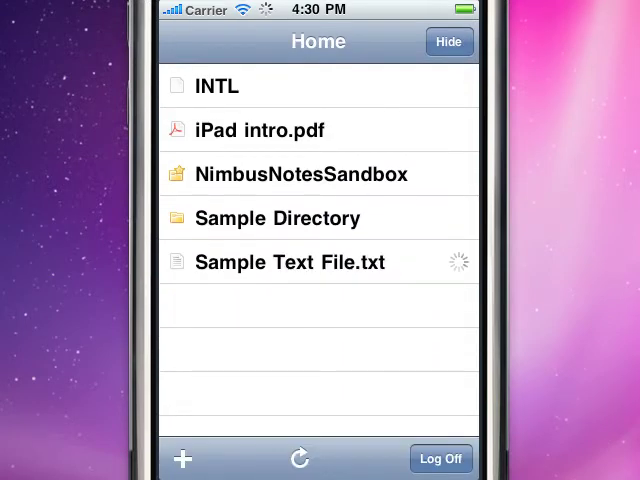
Open Sample Text File.txt from the Home list for landscape full-screen setup.
left_click(292, 262)
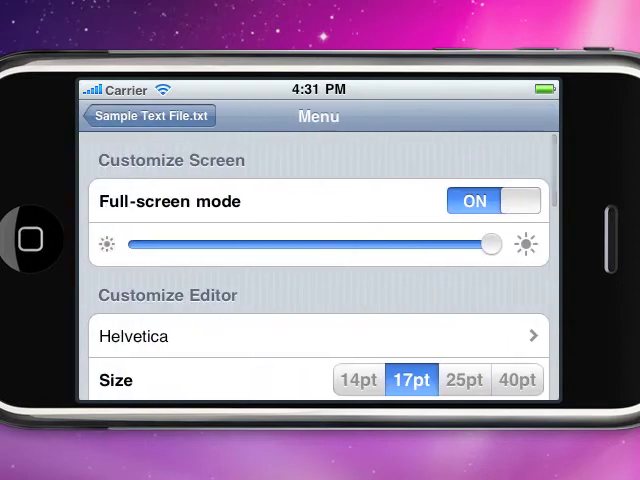
Scroll through the Menu options (font, size, color, auto-correction) before returning to the editor.
scroll("down", 3)
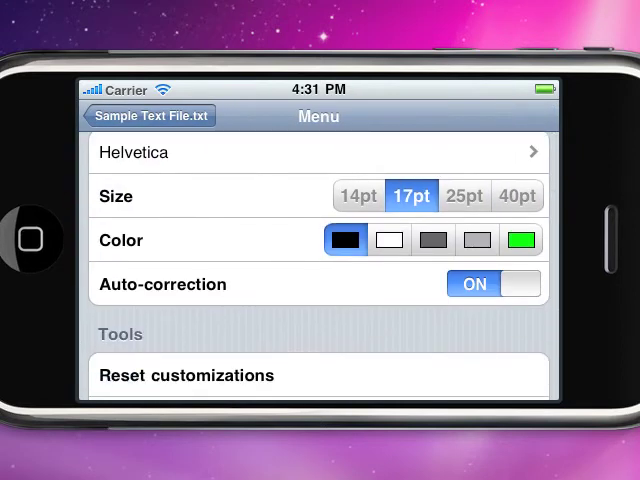
scroll("down", 3)
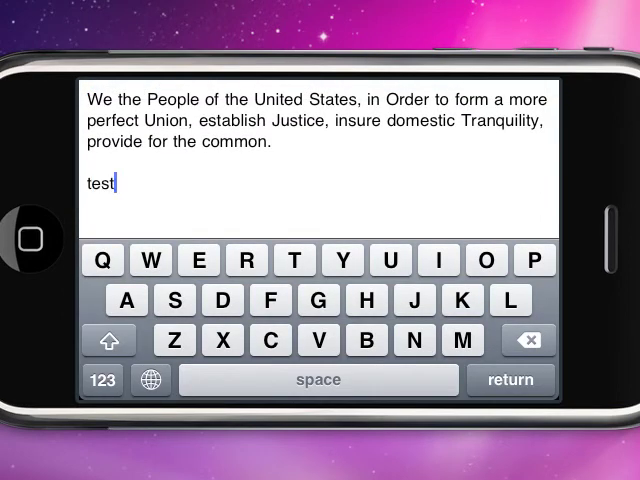
Add the unsaved line 'Testing auto-save.' then relaunch the app to trigger the recovery prompt.
type("Testing auto-save.")
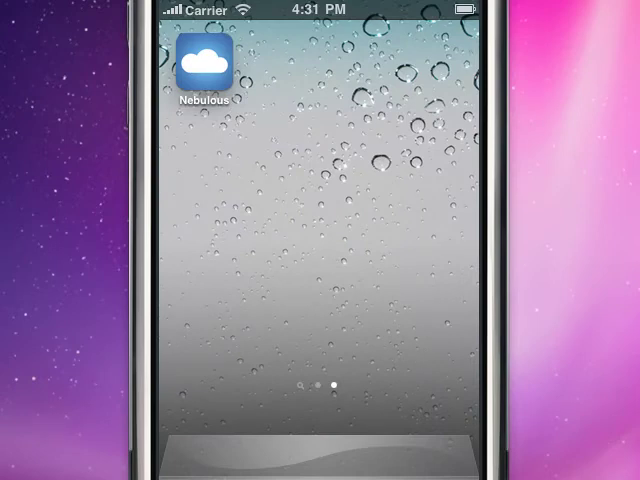
left_click(204, 62)
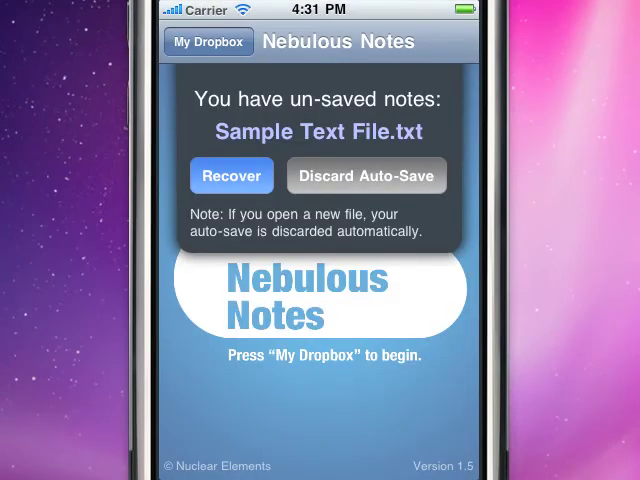